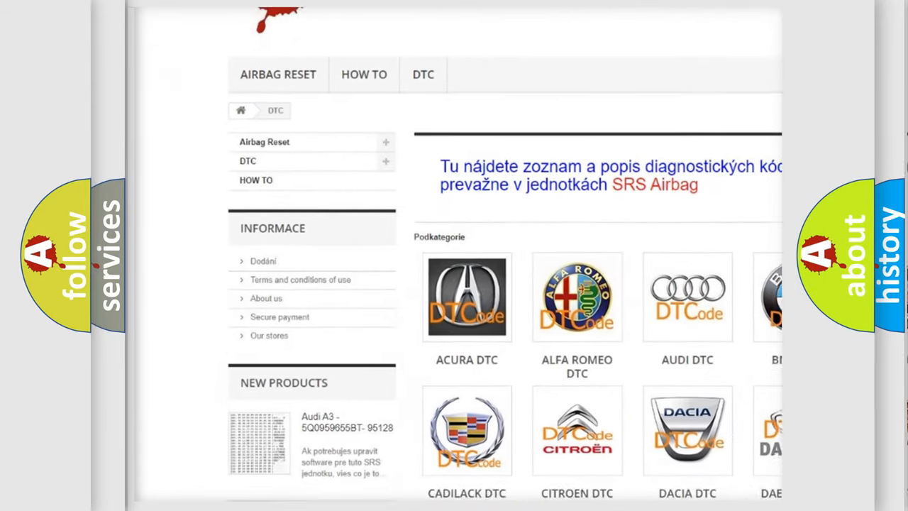
- Scroll past the car-brand logos to the B-code list from B1083 to B1349
{"action": "scroll", "scroll_direction": "down", "scroll_amount": 3}
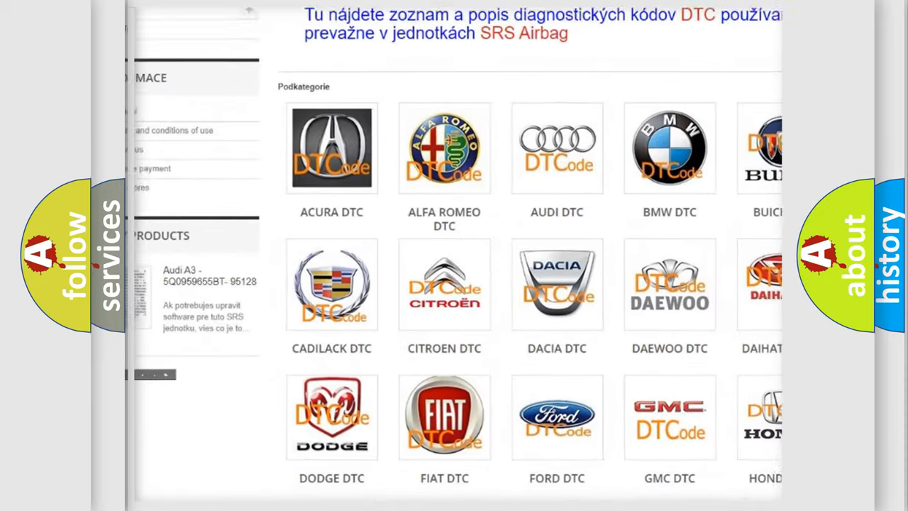
{"action": "scroll", "scroll_direction": "down", "scroll_amount": 3}
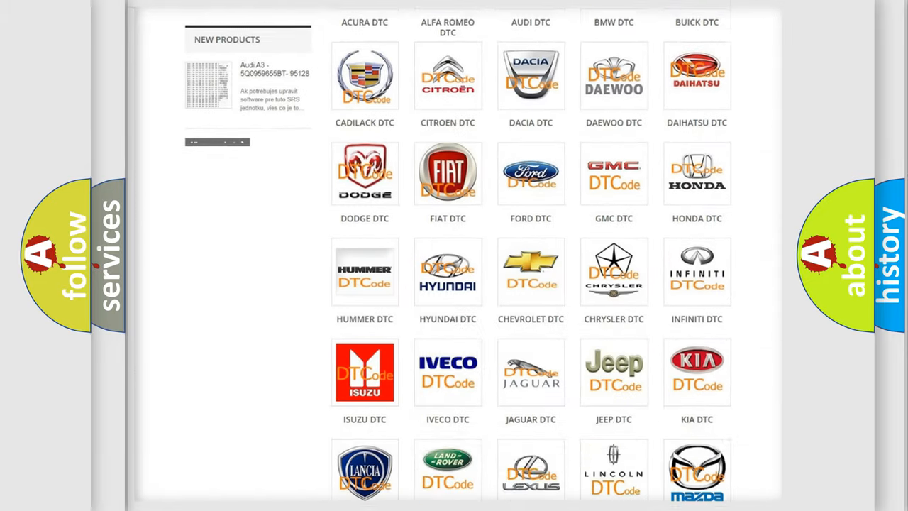
{"action": "scroll", "scroll_direction": "down", "scroll_amount": 3}
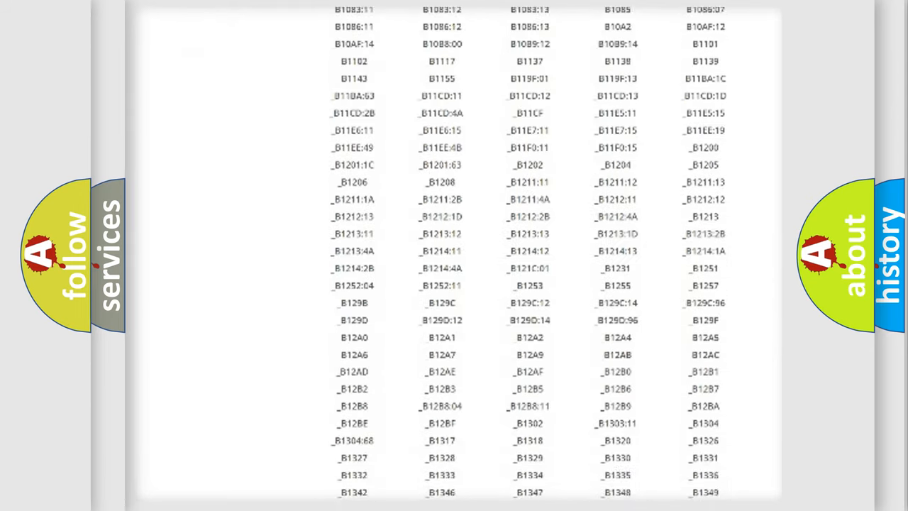
{"action": "scroll", "scroll_direction": "down", "scroll_amount": 3}
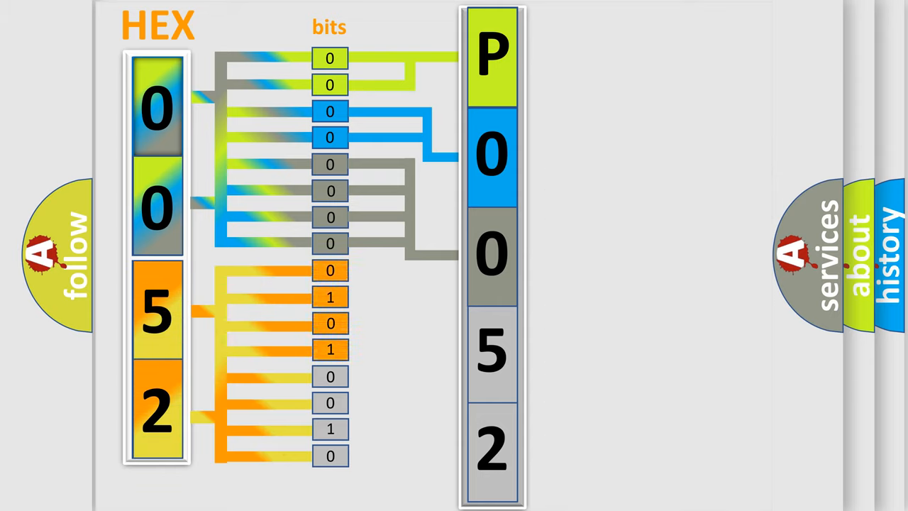
- Show the binary-to-hex lookup table tracing bits 0101 to digit 5 in P0052
{"action": "left_click", "coordinate": [492, 347]}
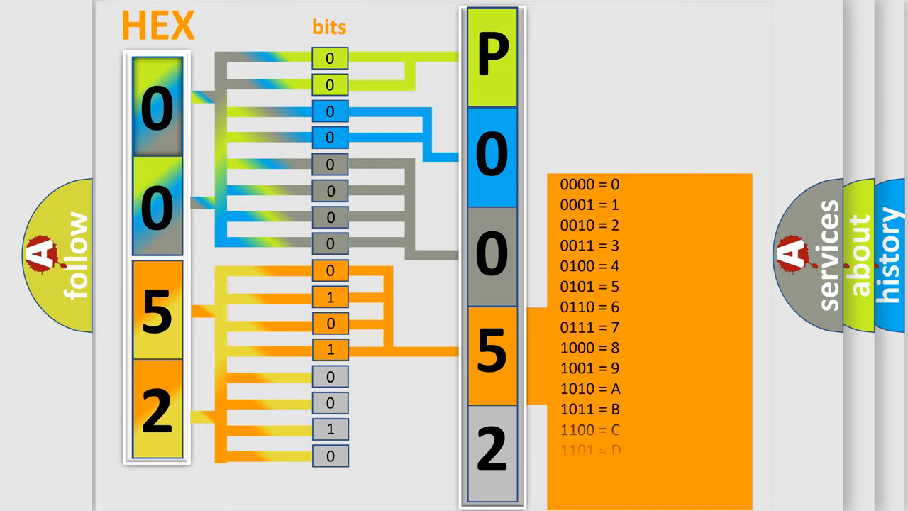